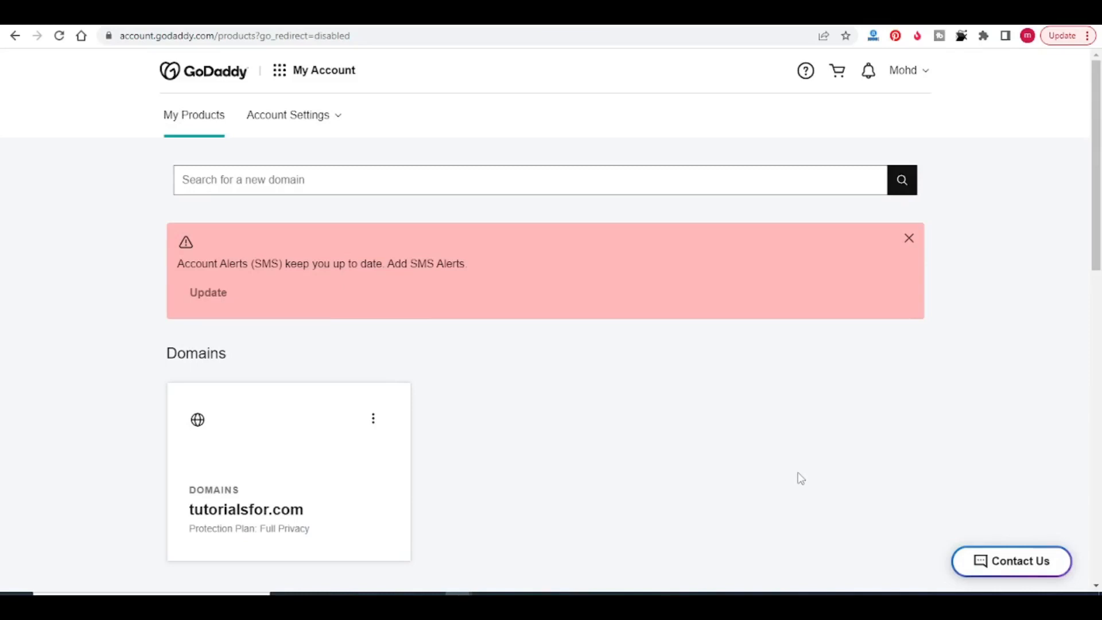
pyautogui.moveTo(755, 468)
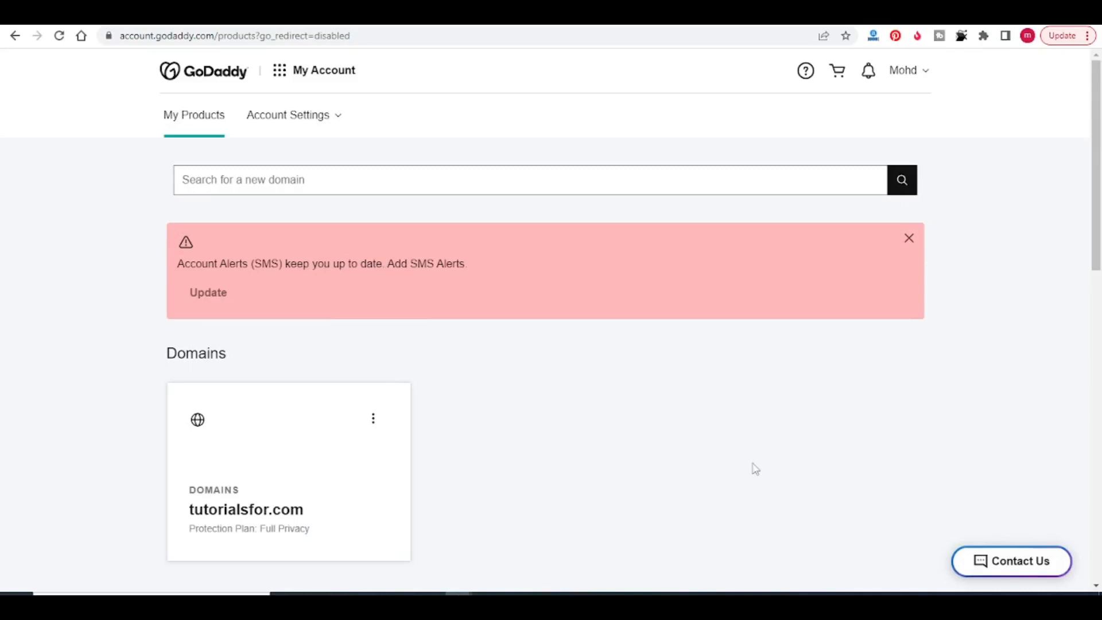
pyautogui.moveTo(752, 472)
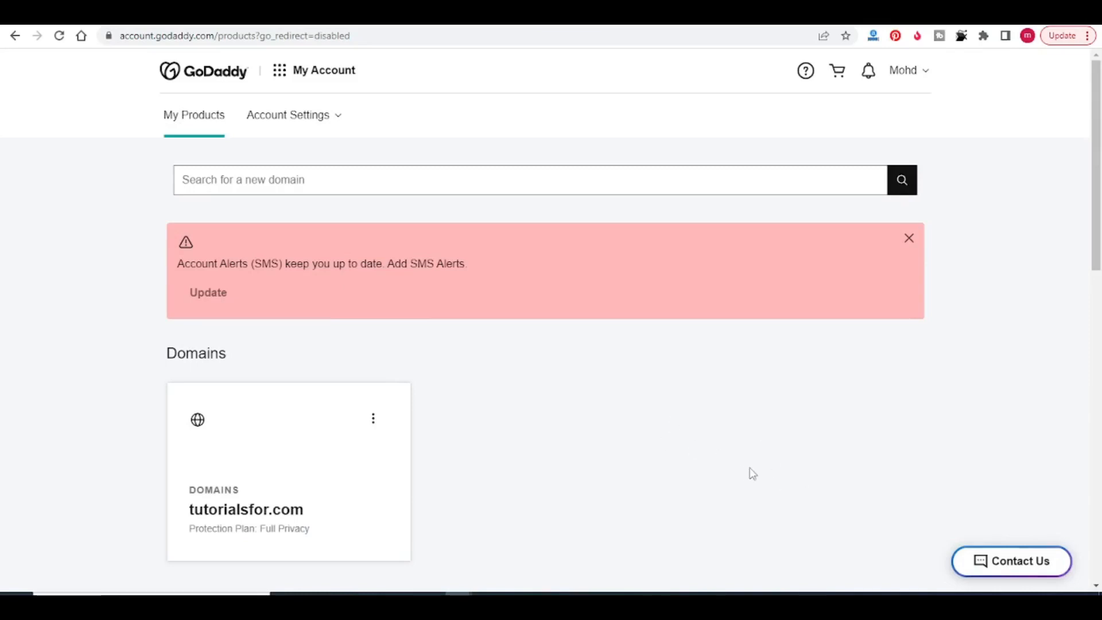
# - Reach the tutorialsfor.com hosting dashboard and return to the GoDaddy products list
pyautogui.scroll(-3)
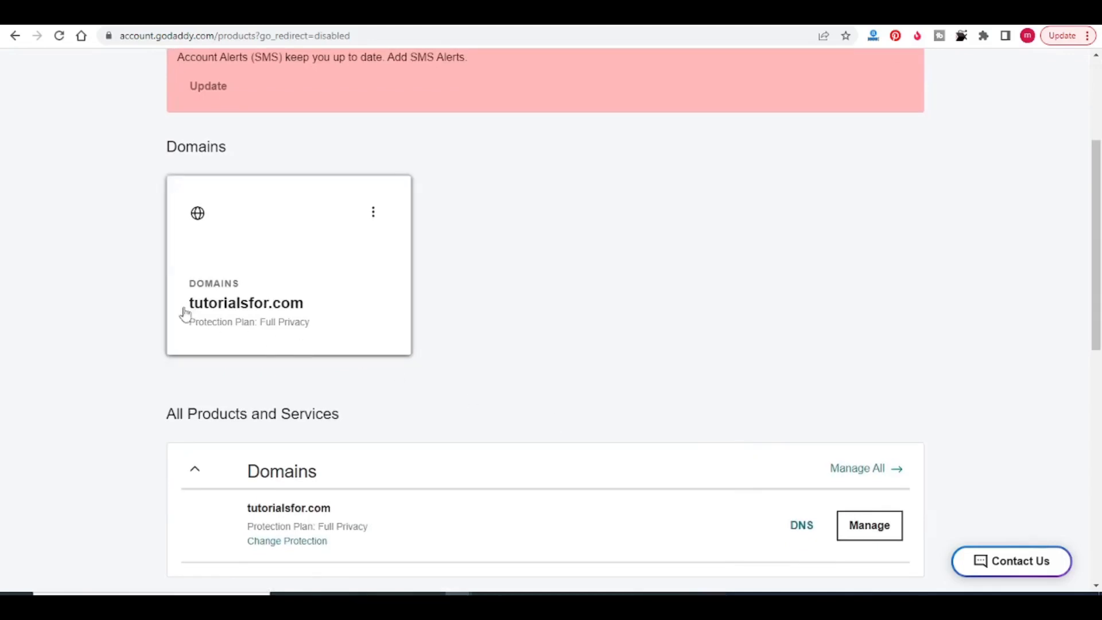
pyautogui.click(245, 302)
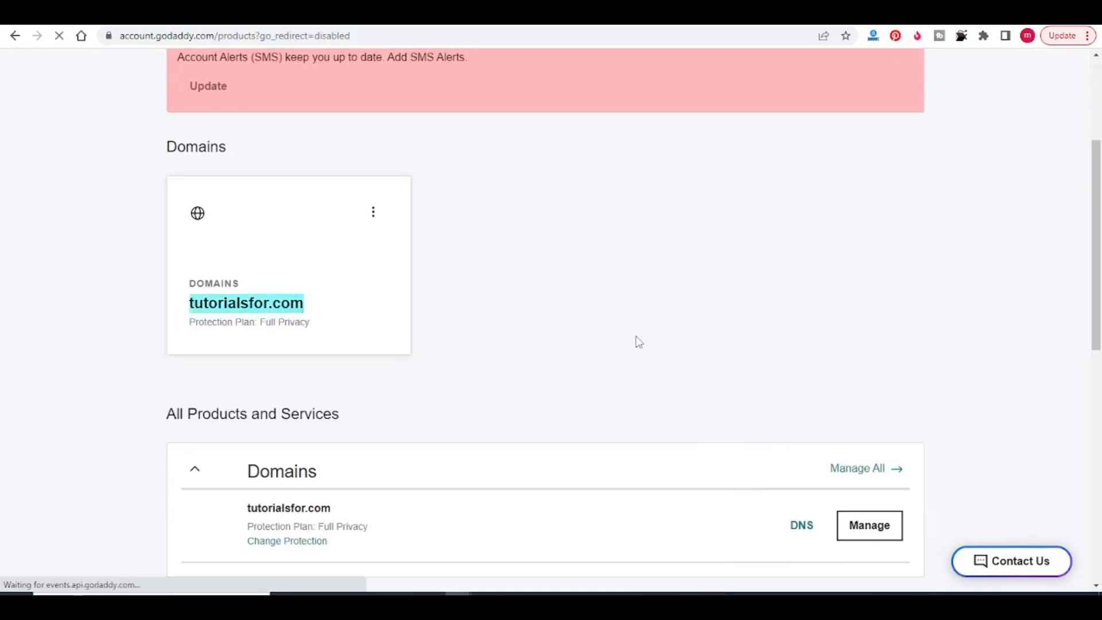
pyautogui.click(245, 303)
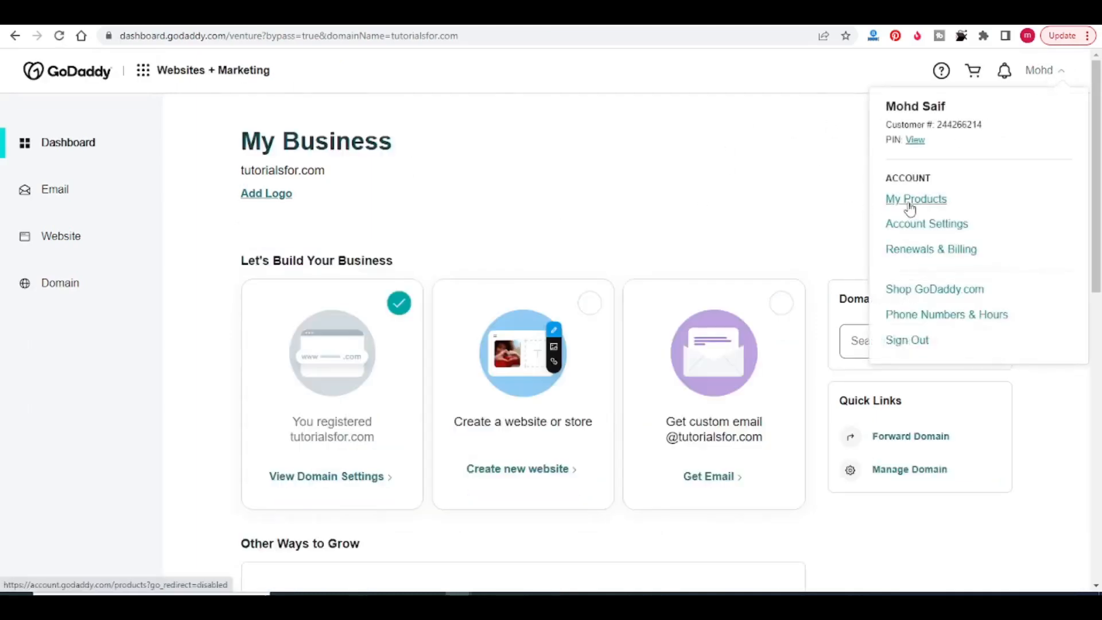
pyautogui.click(915, 199)
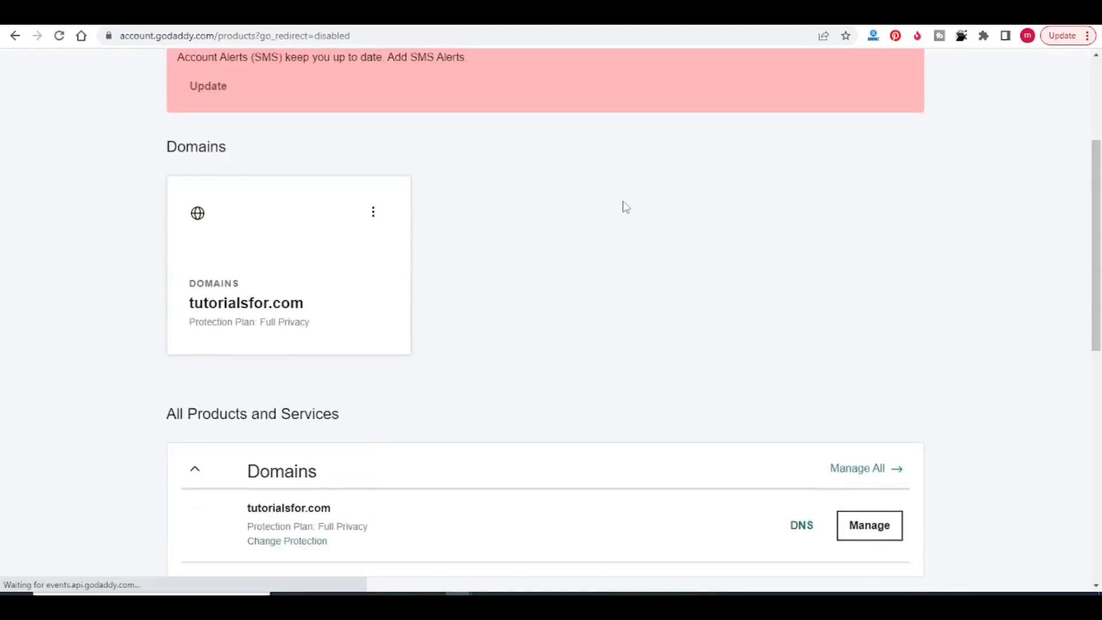
# - Manage the Ultimate Linux Hosting plan and enter its cPanel Admin dashboard
pyautogui.scroll(-3)
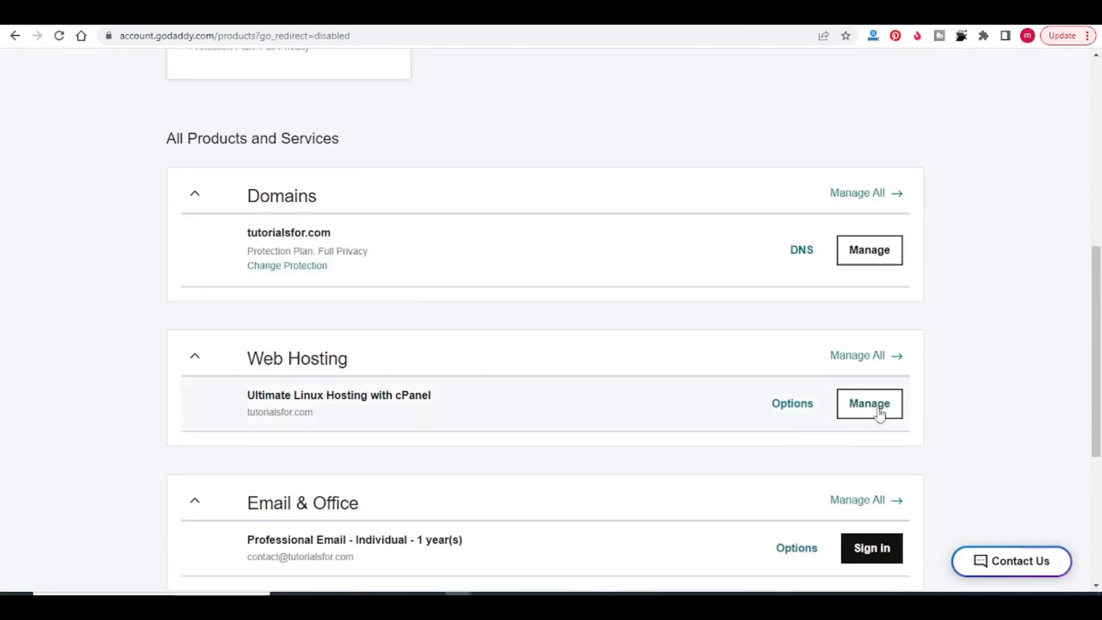
pyautogui.click(869, 403)
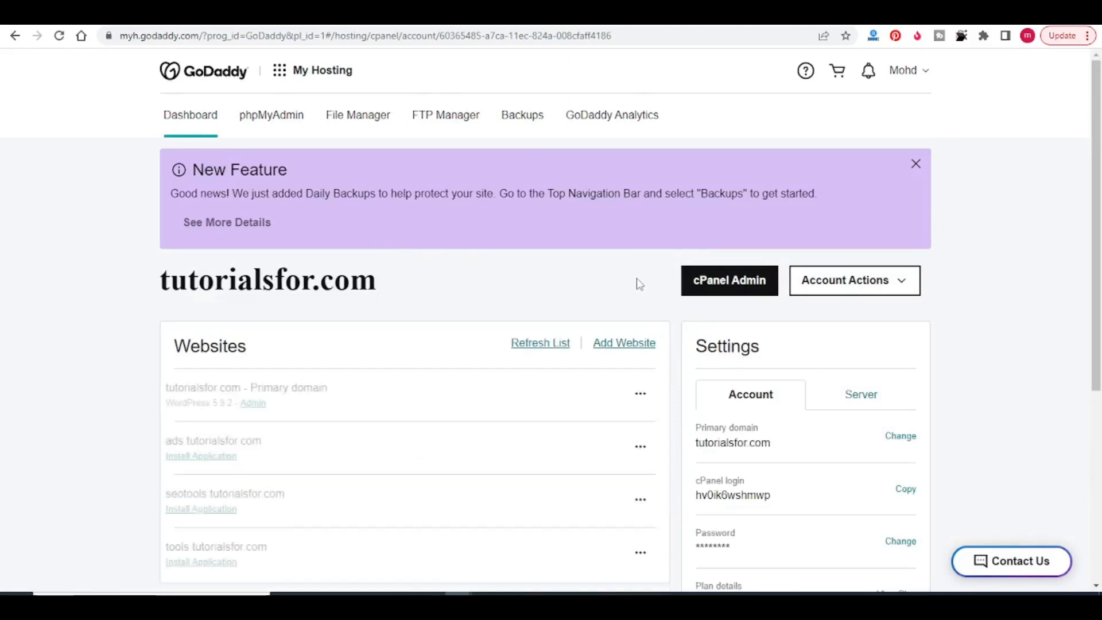
pyautogui.scroll(-3)
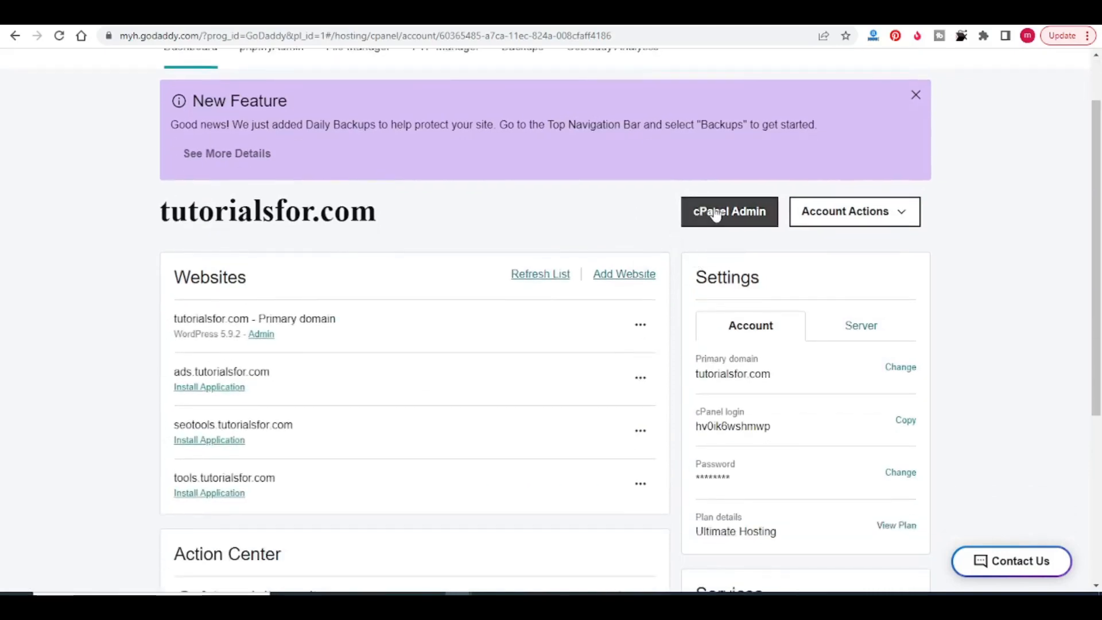
pyautogui.click(729, 211)
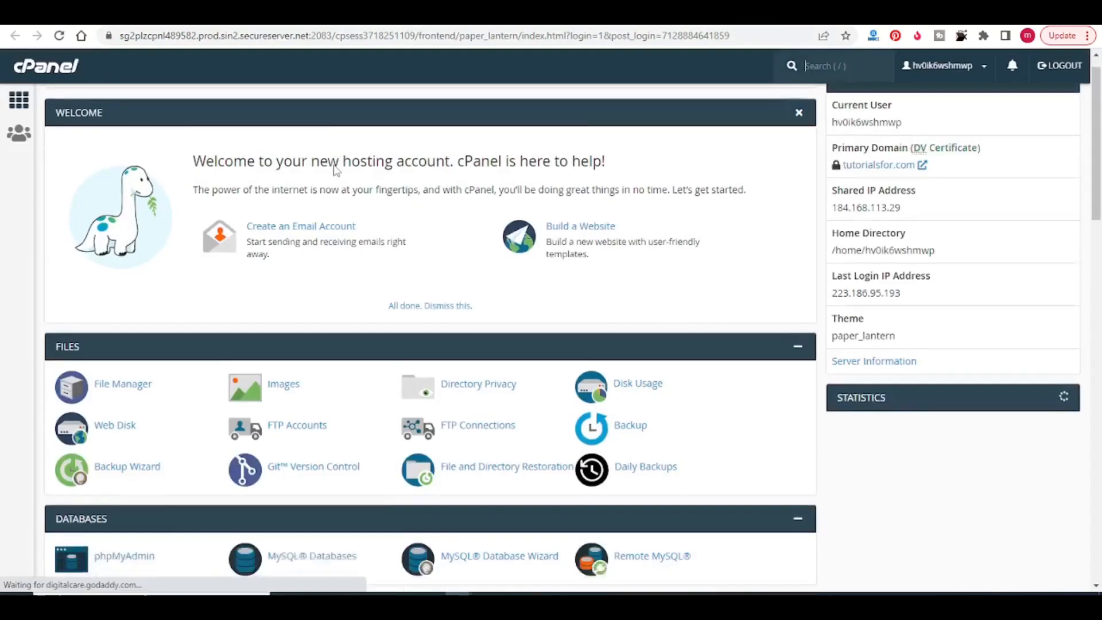
# - Go to the Subdomains page under the Domains section of cPanel
pyautogui.scroll(-3)
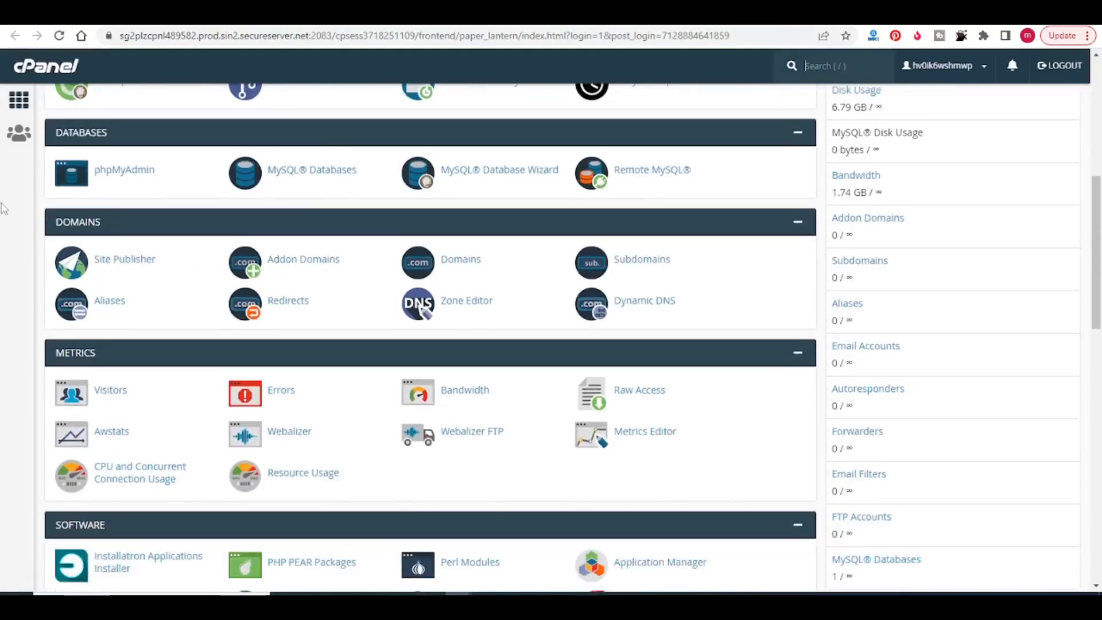
pyautogui.moveTo(640, 264)
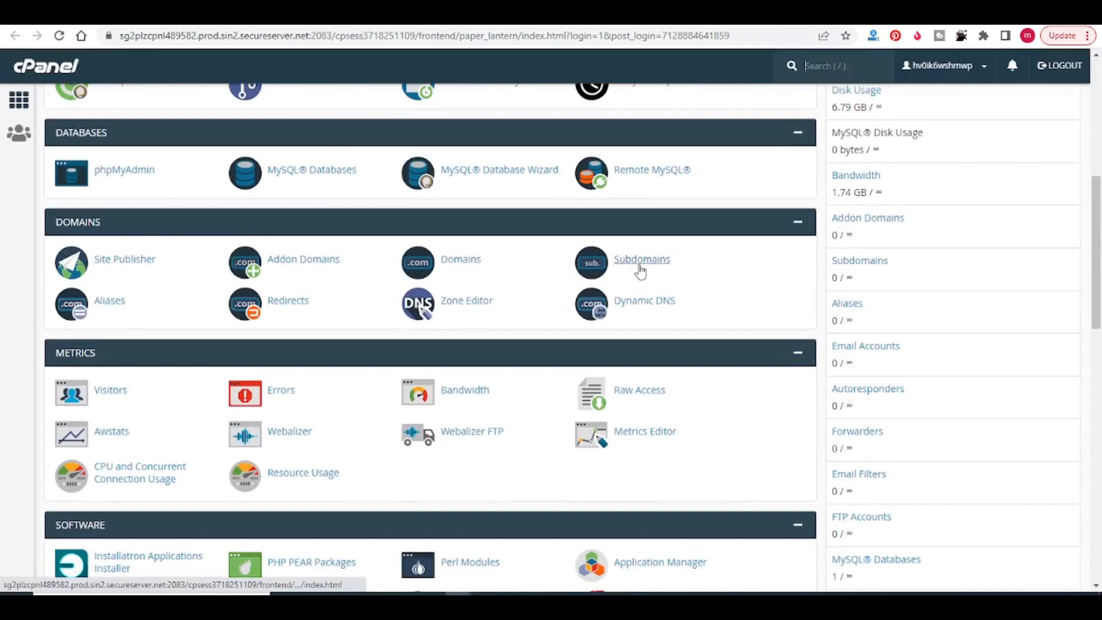
pyautogui.click(640, 258)
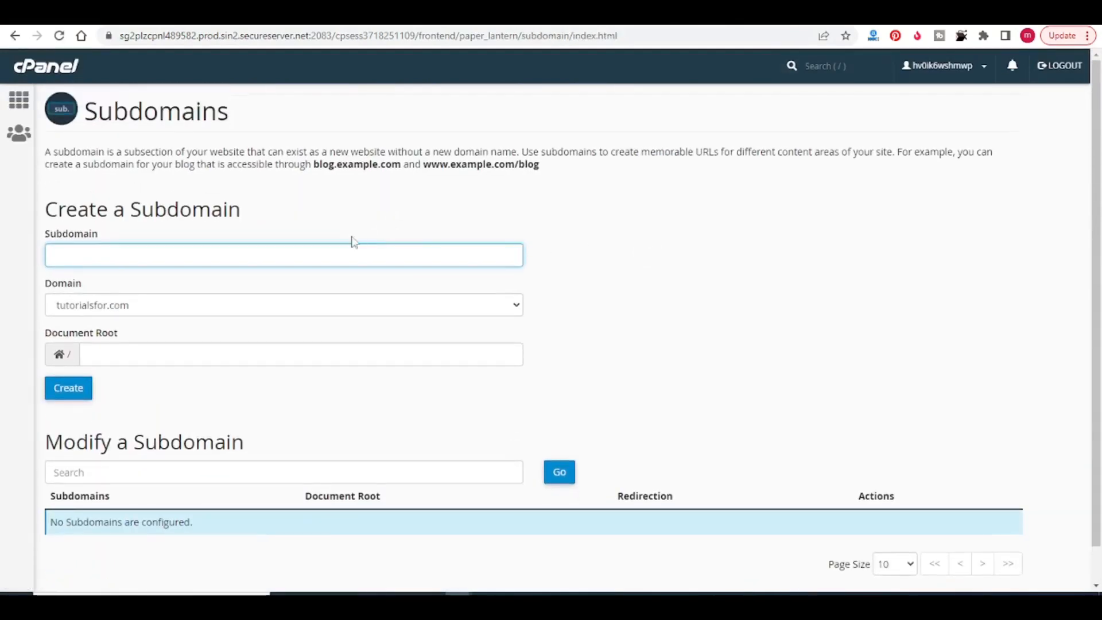
# - Create subdomain 'ads' on tutorialsfor.com, keeping the auto-filled public_html document root
pyautogui.click(283, 254)
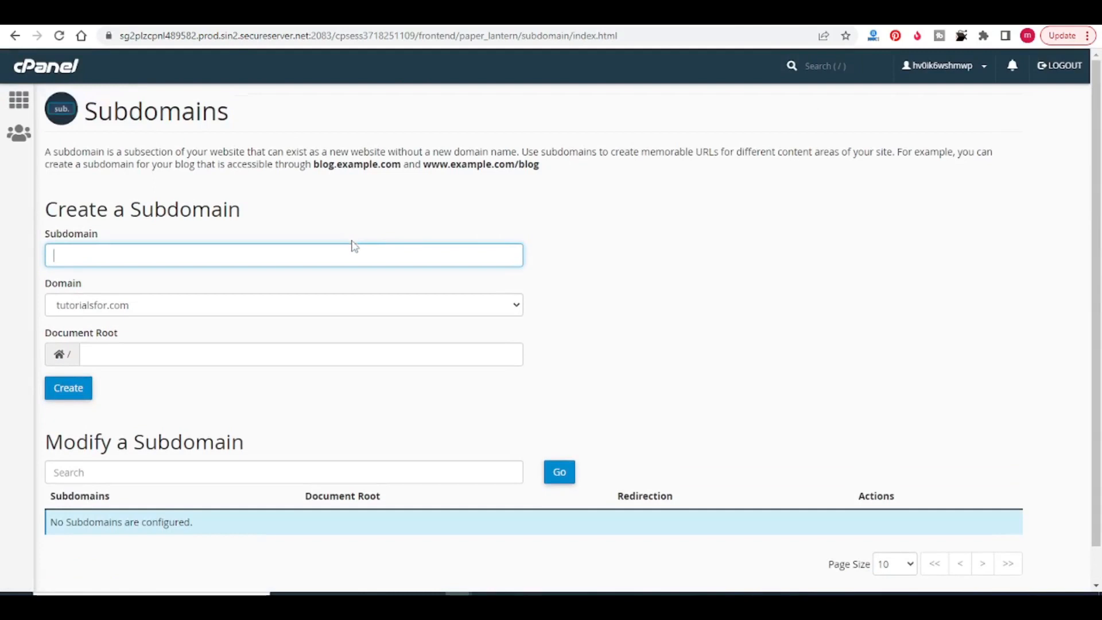
pyautogui.write('ads')
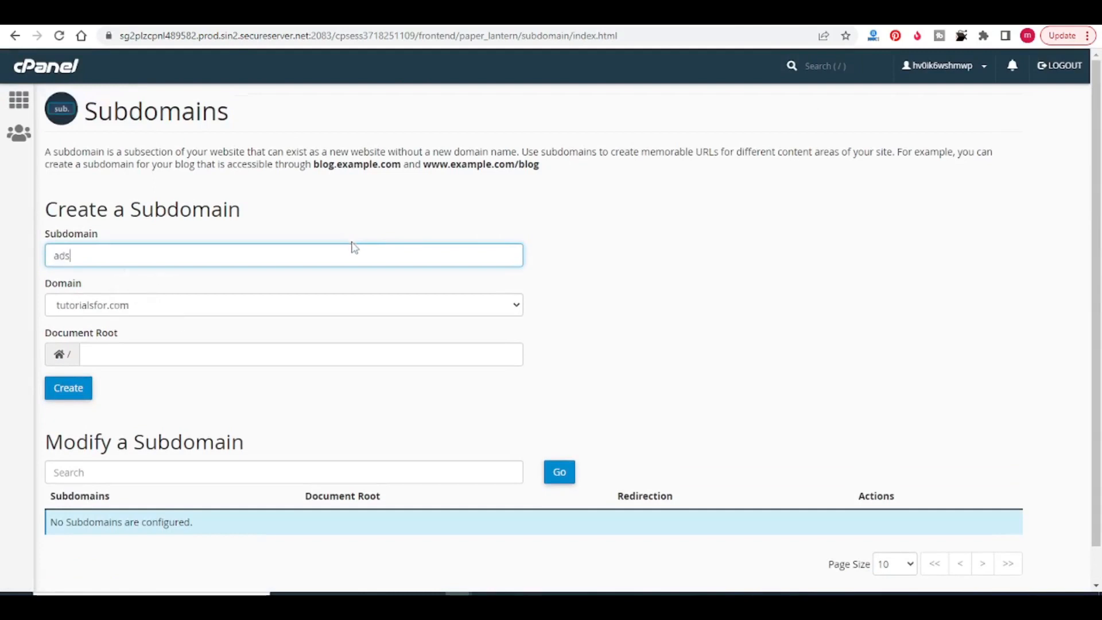
pyautogui.moveTo(156, 301)
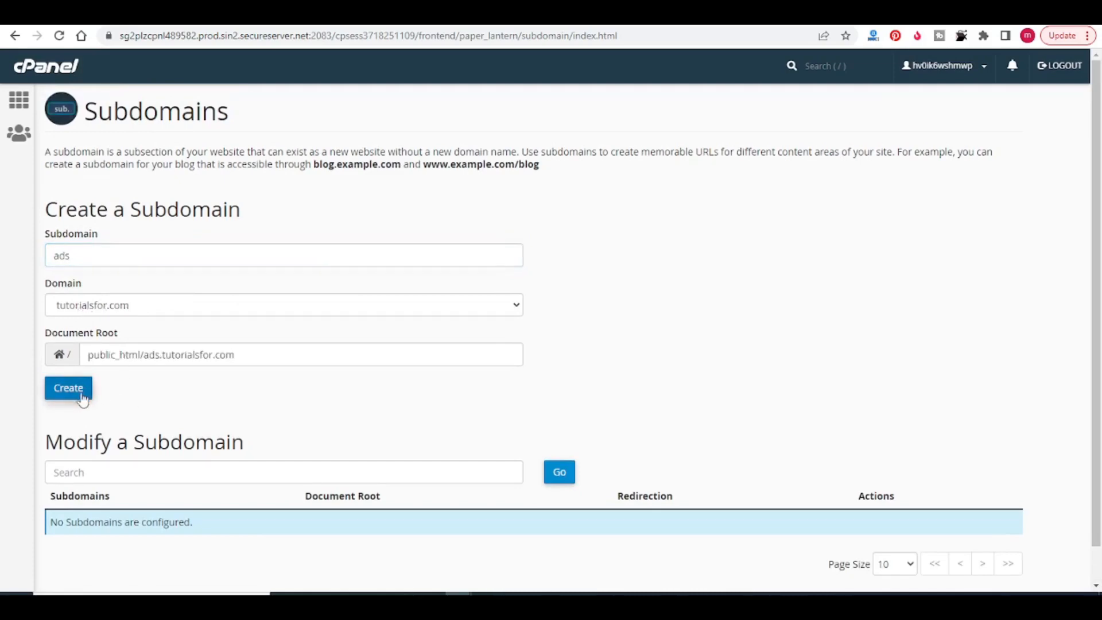
pyautogui.click(67, 386)
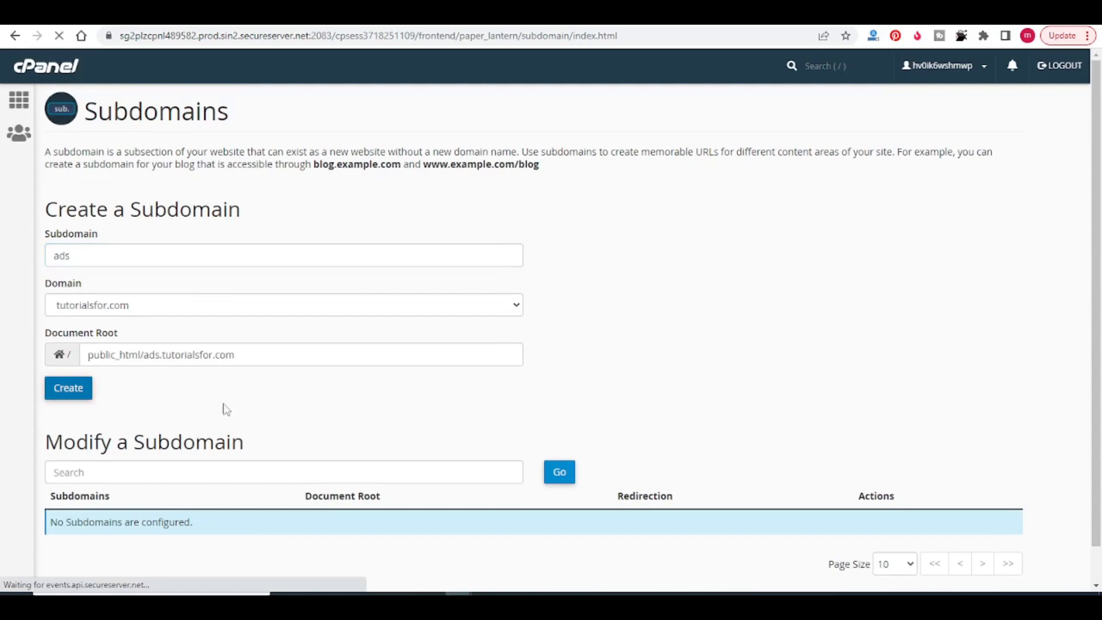
pyautogui.click(67, 387)
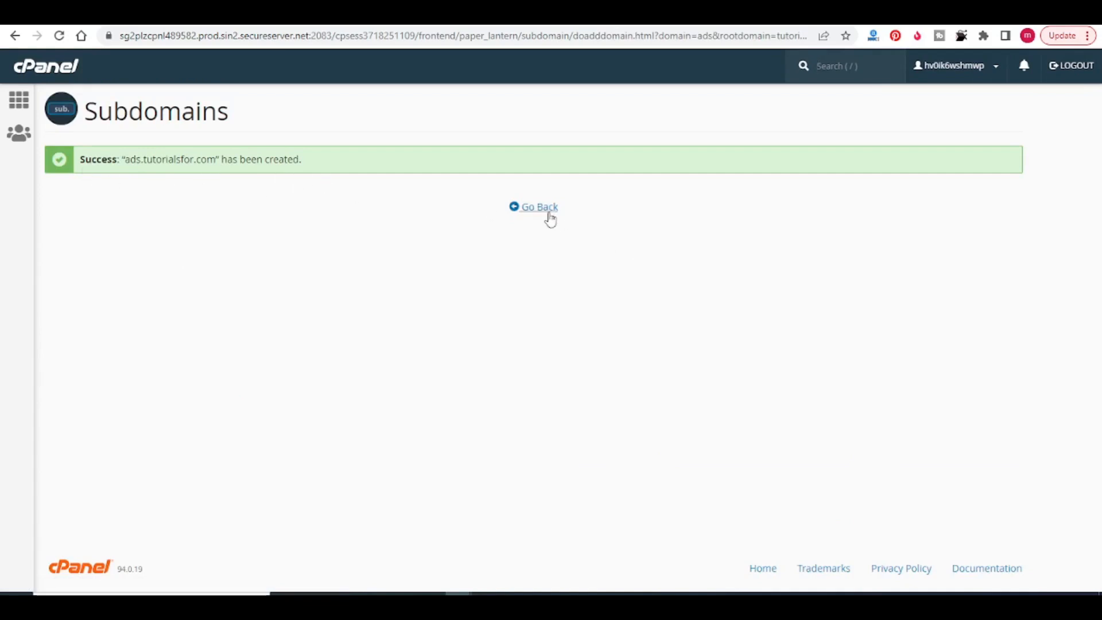
# - Return to the subdomain list, visit ads.tutorialsfor.com, and enter its document root in File Manager
pyautogui.click(540, 206)
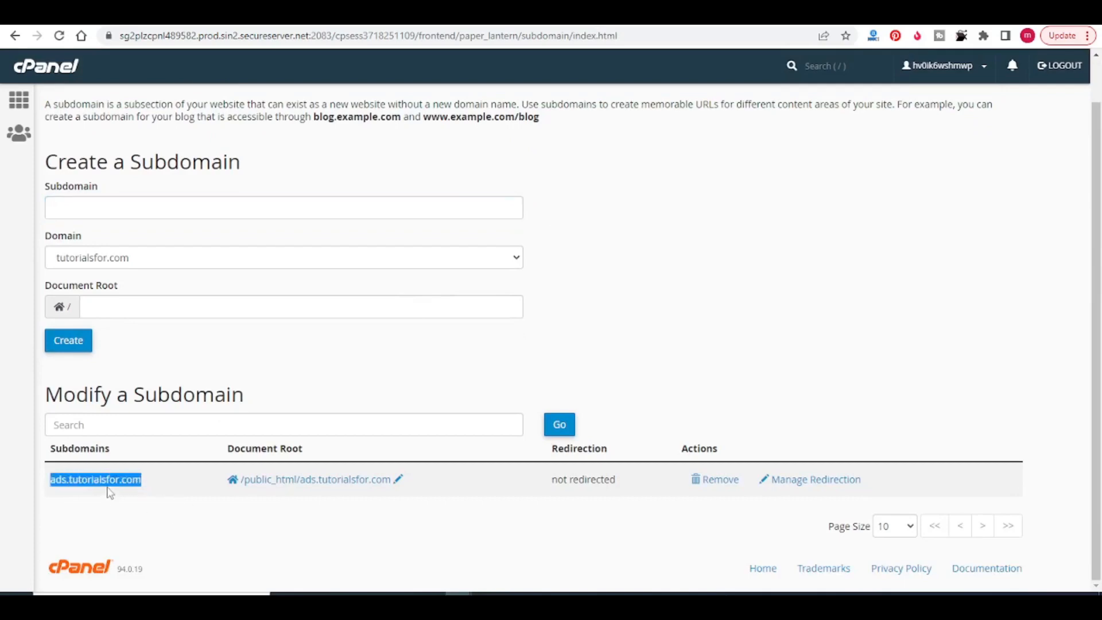
pyautogui.rightClick(95, 479)
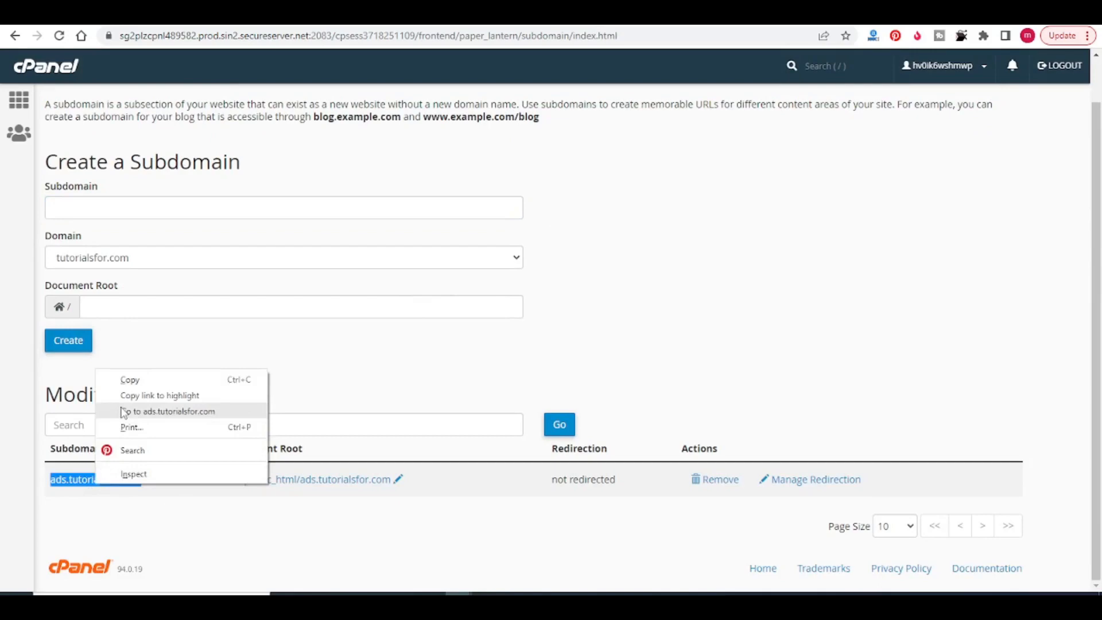
pyautogui.click(168, 411)
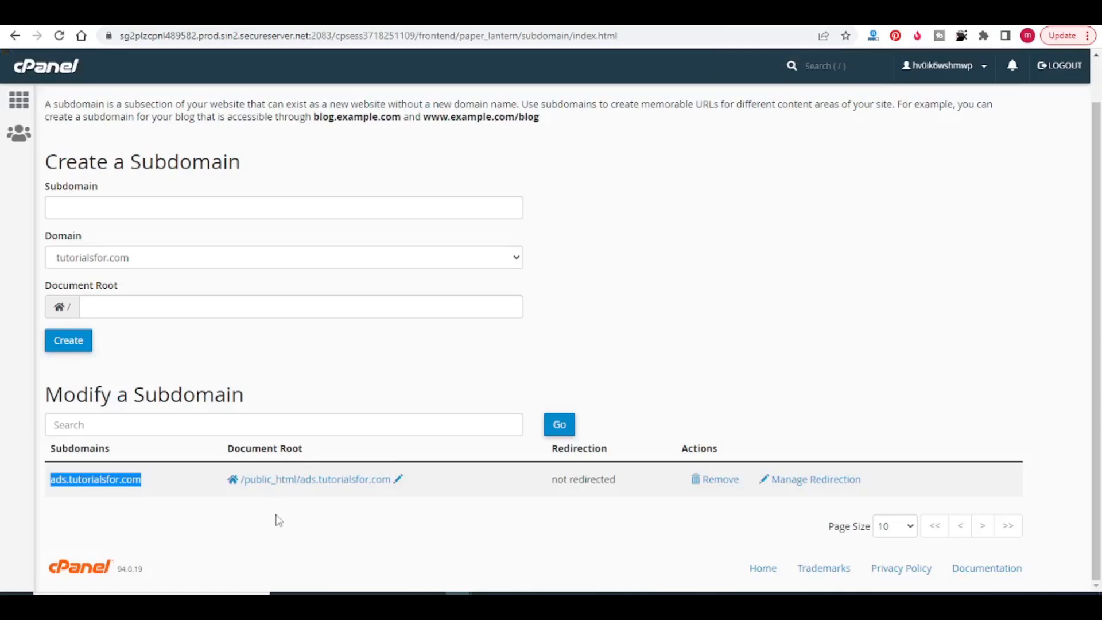
pyautogui.click(311, 479)
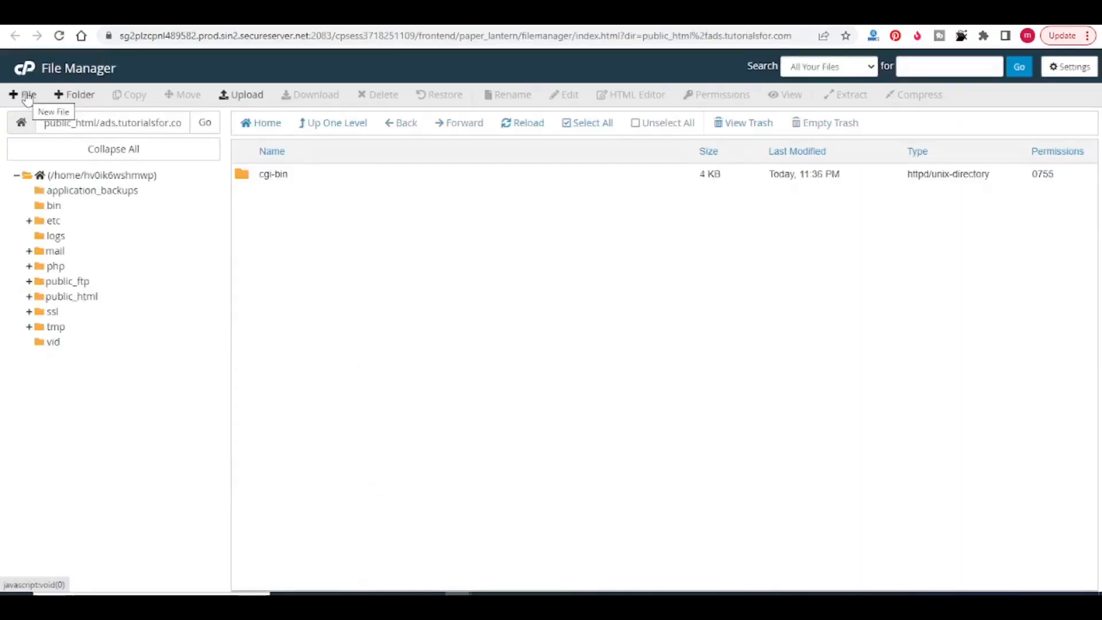
# - Create a new empty file named index.html in the ads.tutorialsfor.com folder
pyautogui.click(22, 95)
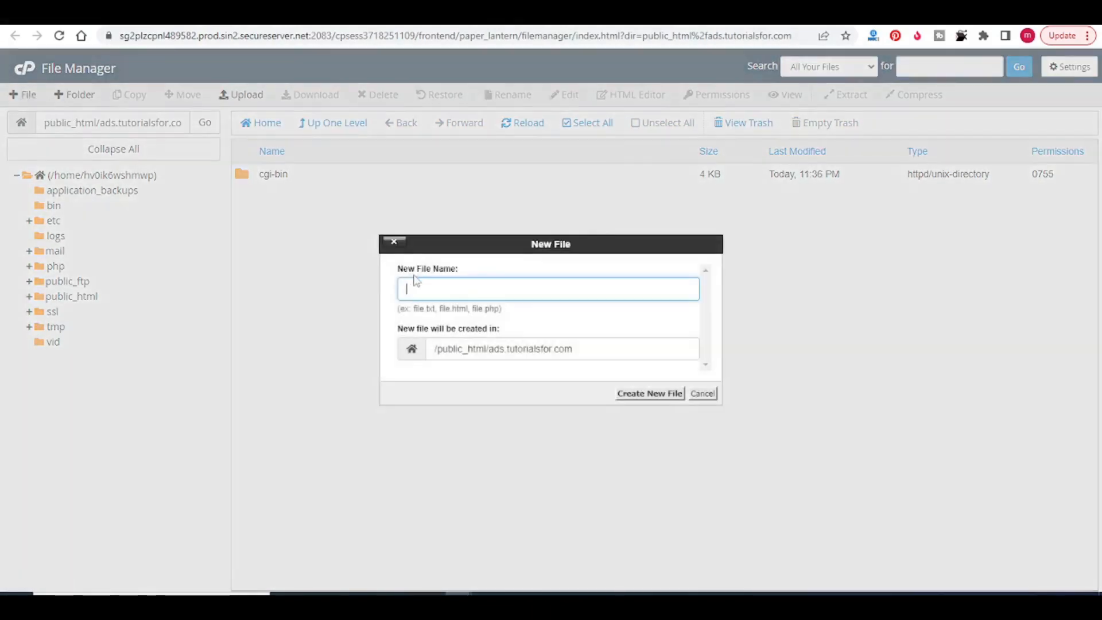
pyautogui.write('index.ht')
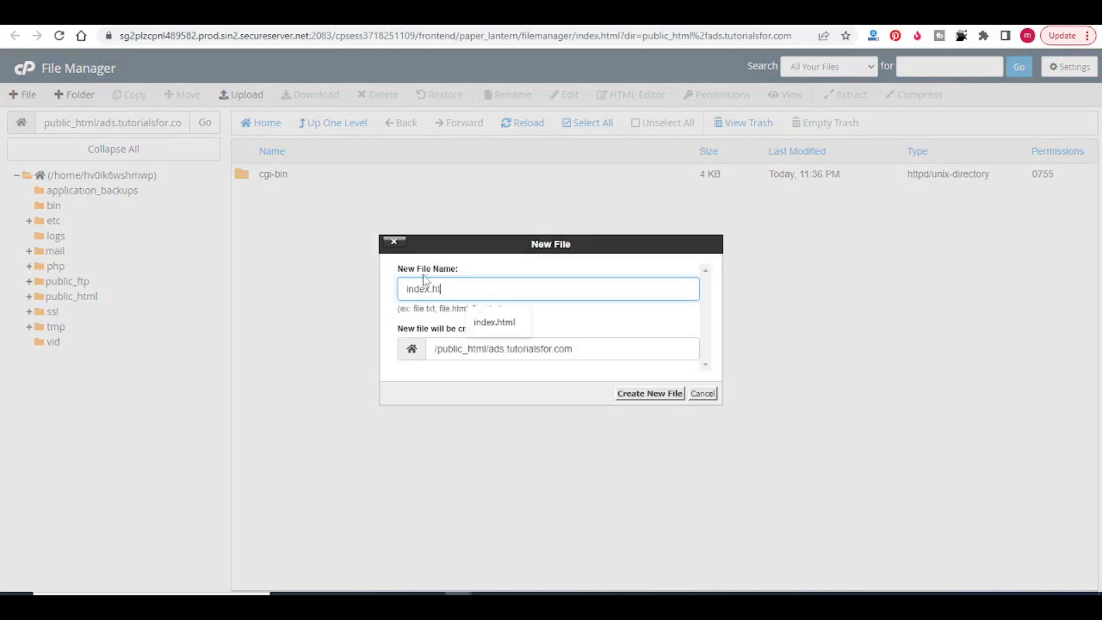
pyautogui.click(649, 393)
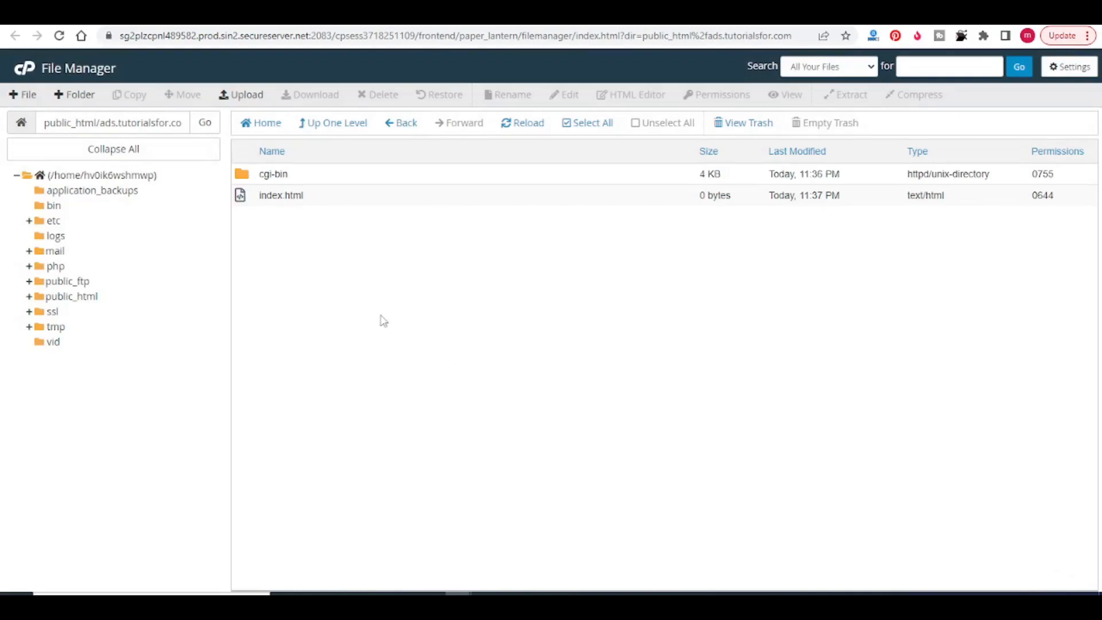
pyautogui.moveTo(393, 318)
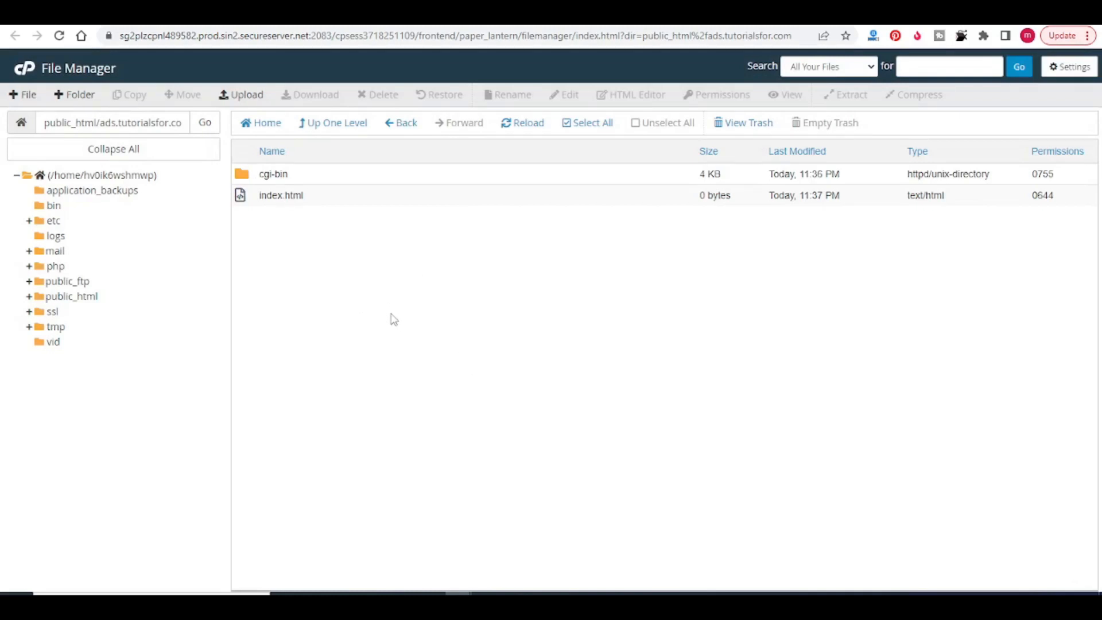
# - Select index.html and bring it up in the code editor, confirming the encoding dialog
pyautogui.click(280, 195)
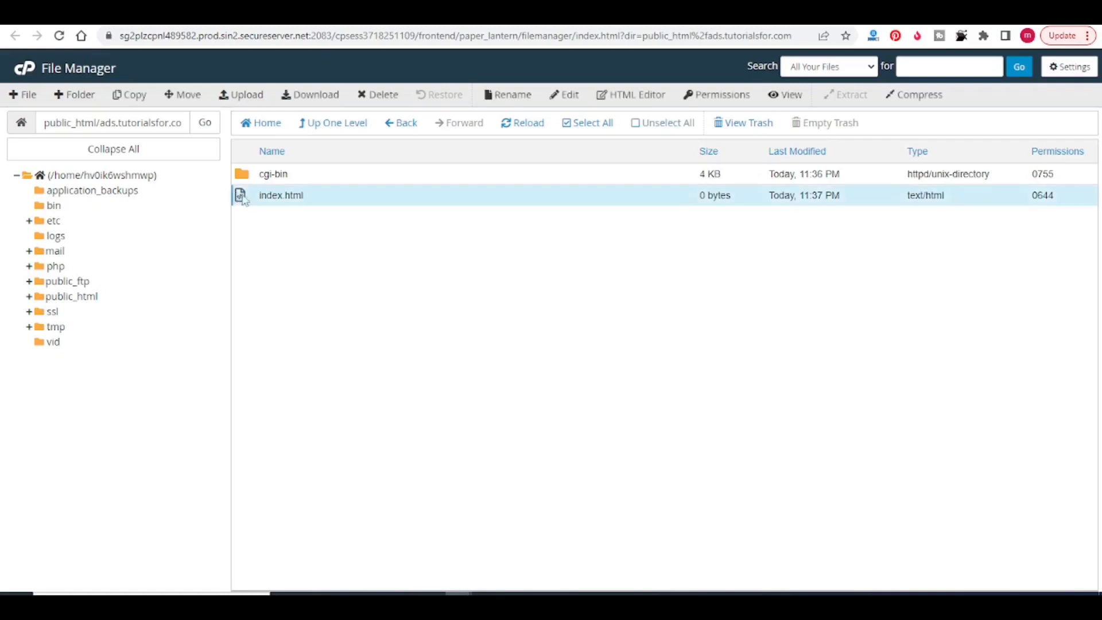
pyautogui.moveTo(564, 94)
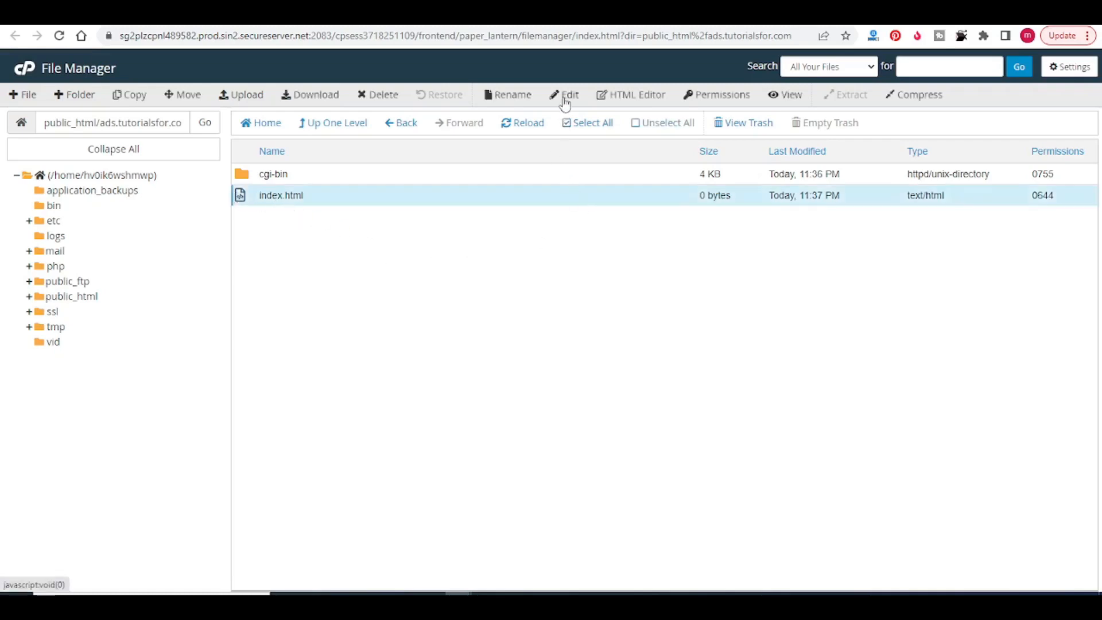
pyautogui.click(569, 94)
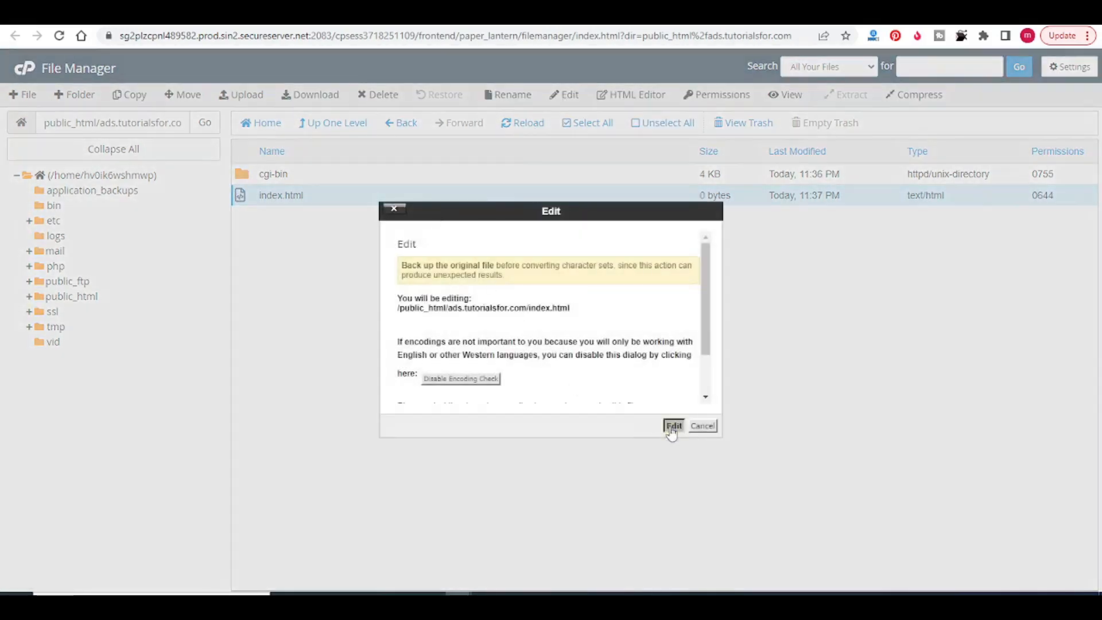
pyautogui.click(673, 426)
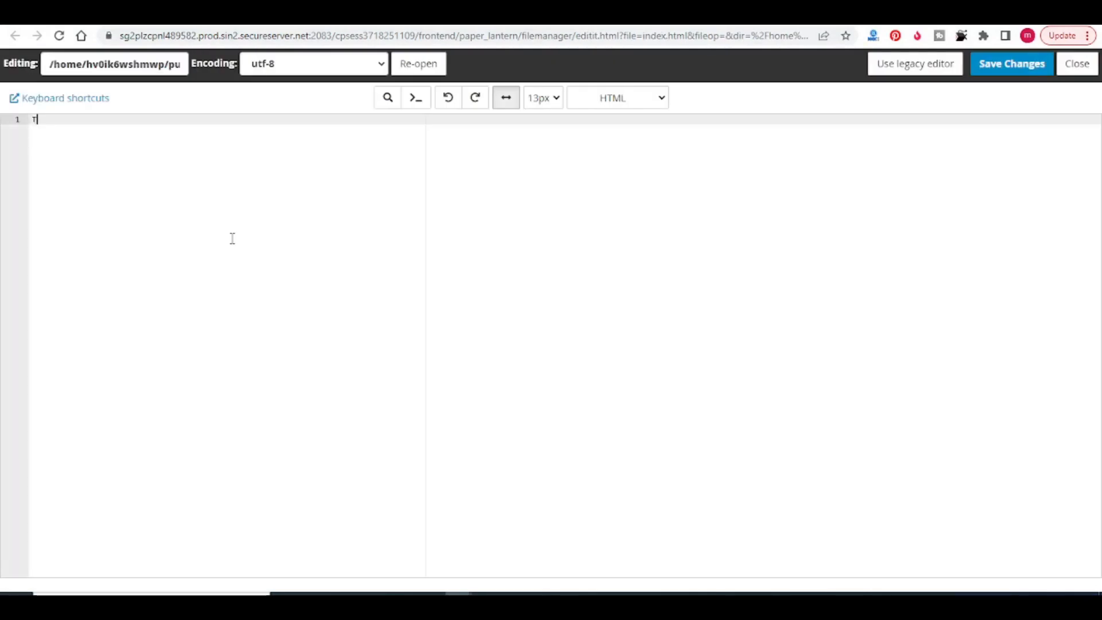
# - Write 'This is subdomain' and 'Url of this subdomain is ads.tutorialsfor.com' into index.html and save
pyautogui.write('his is sub')
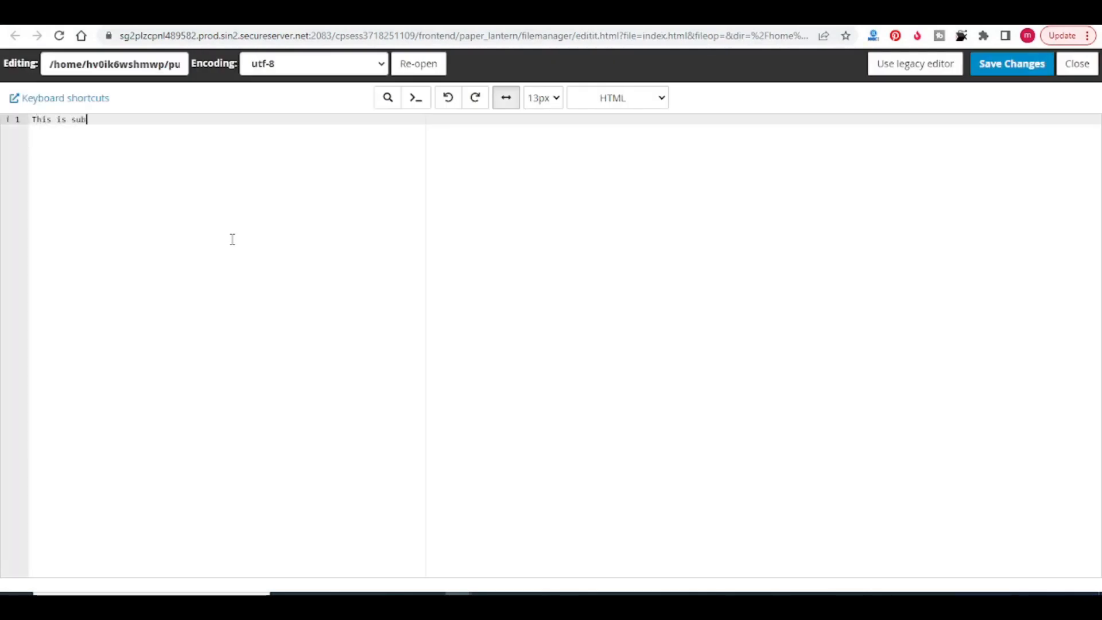
pyautogui.write('domain')
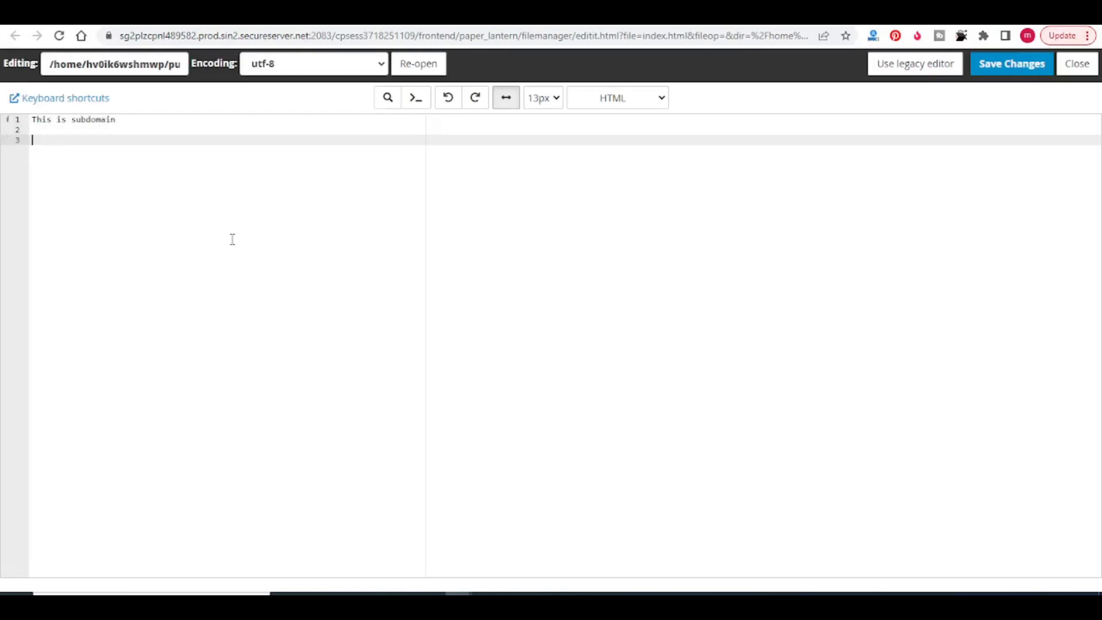
pyautogui.write('Url of')
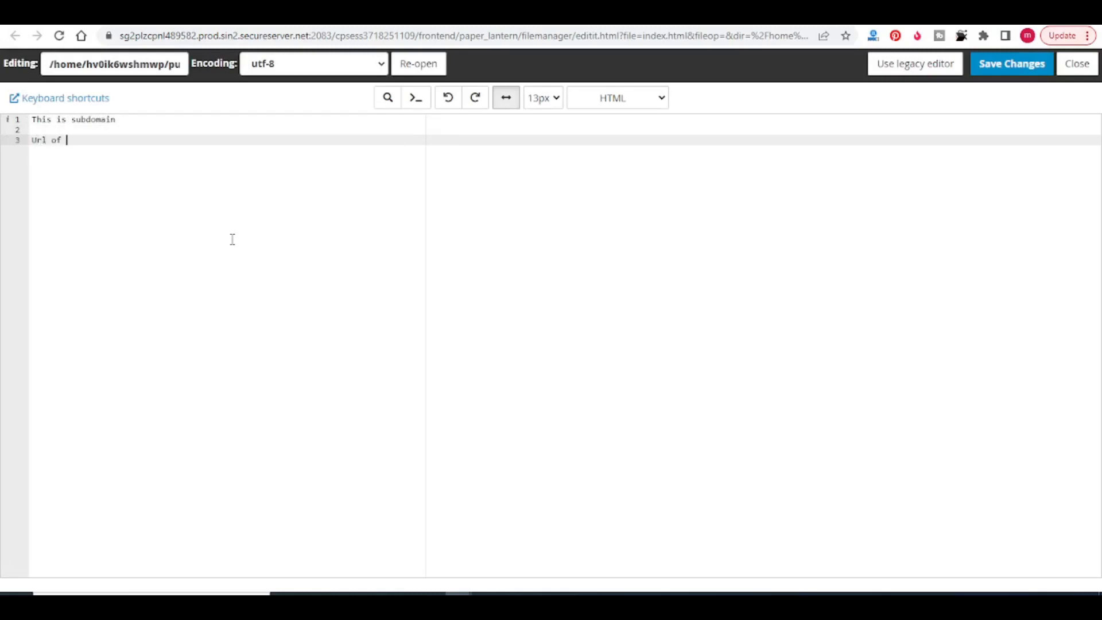
pyautogui.write('this sub')
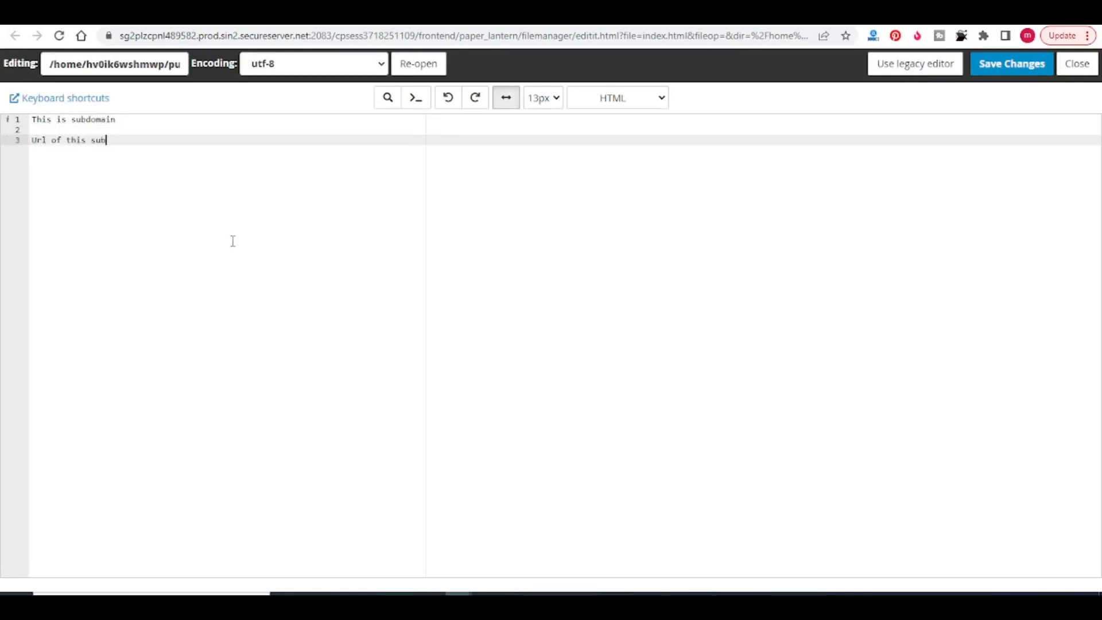
pyautogui.write('domain is')
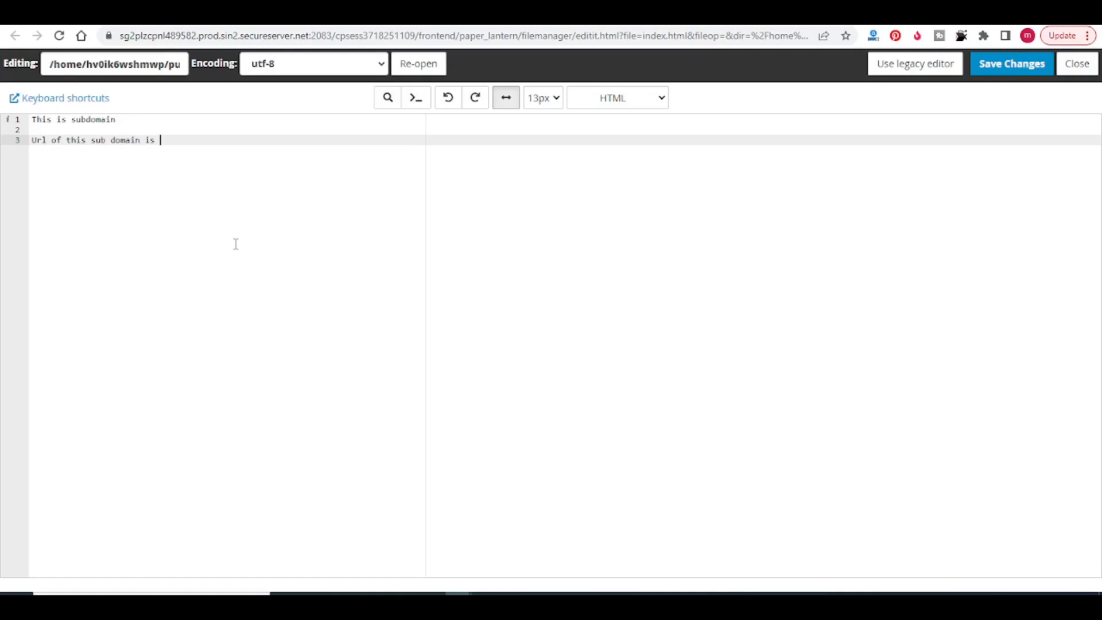
pyautogui.write('ads.tuto')
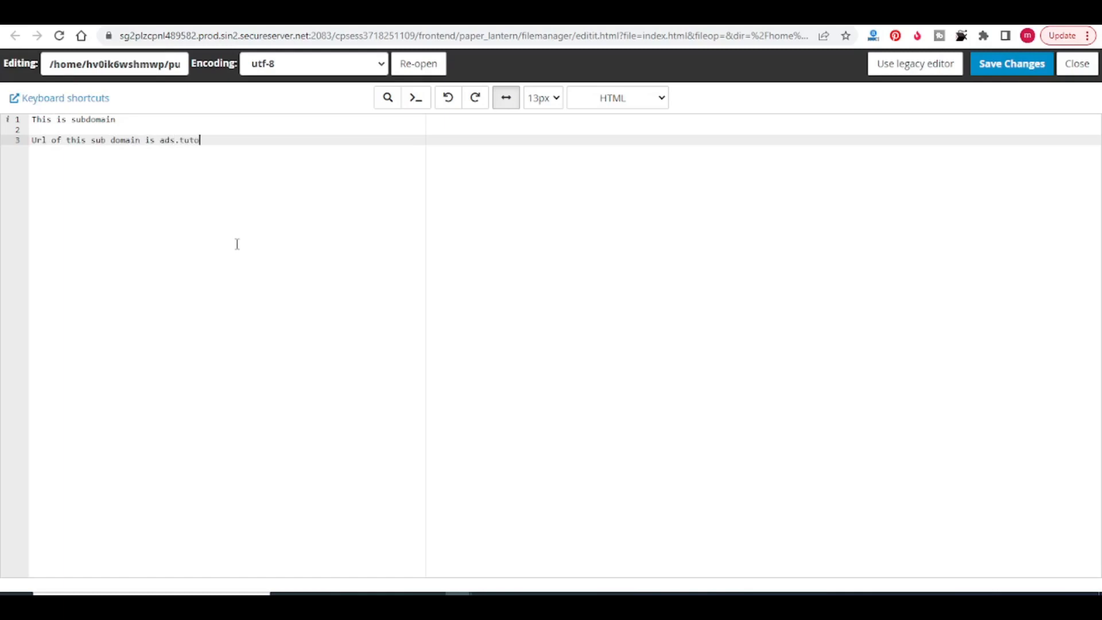
pyautogui.write('rialsfor.com')
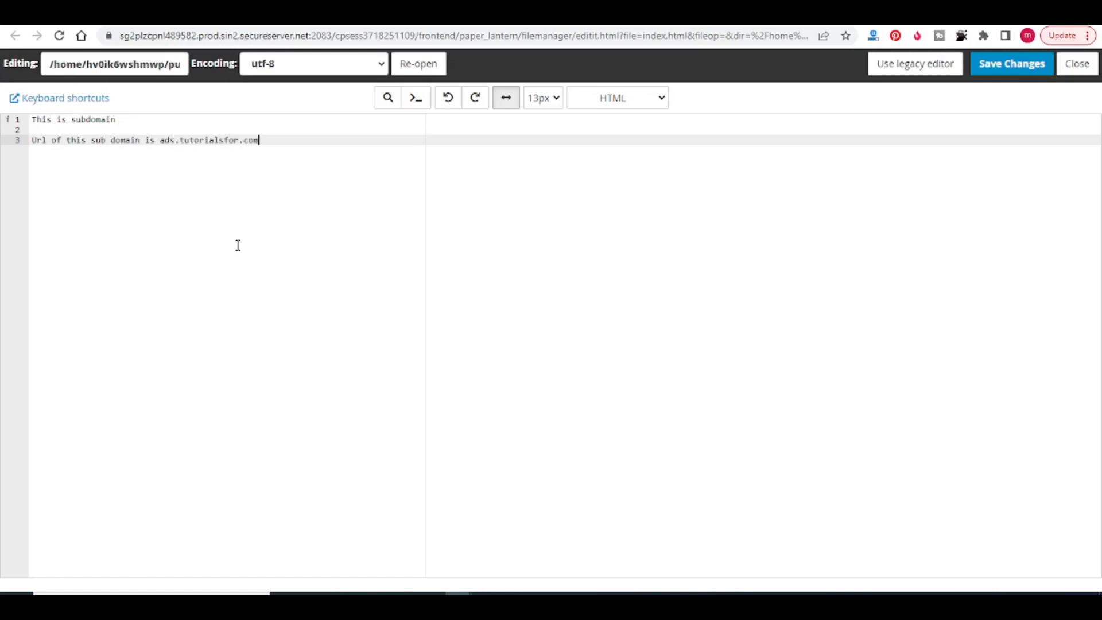
pyautogui.moveTo(630, 116)
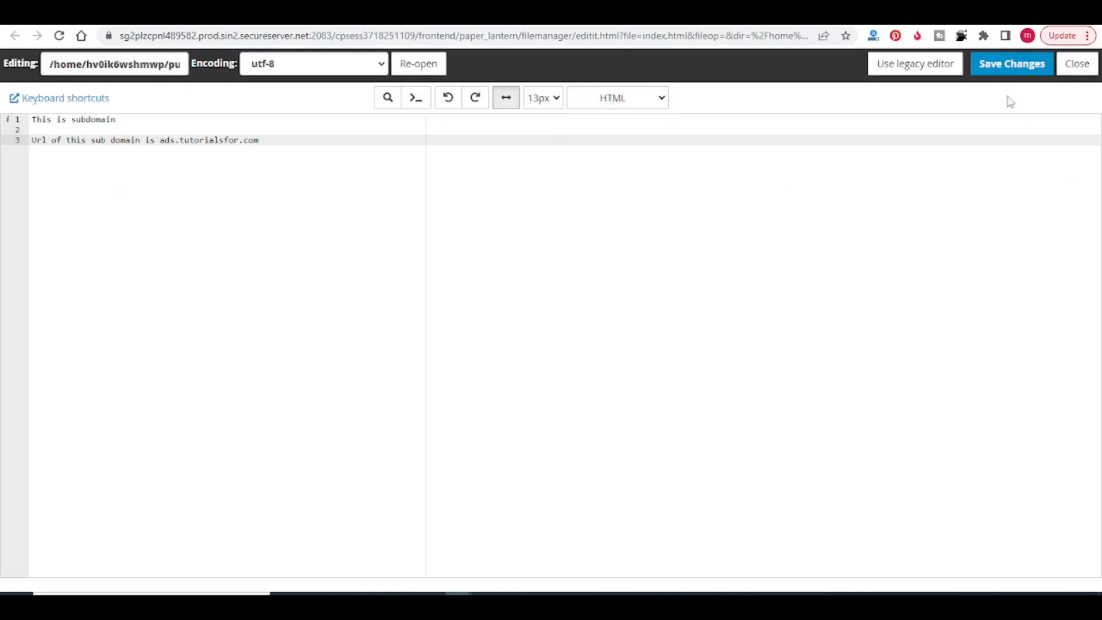
pyautogui.click(1011, 63)
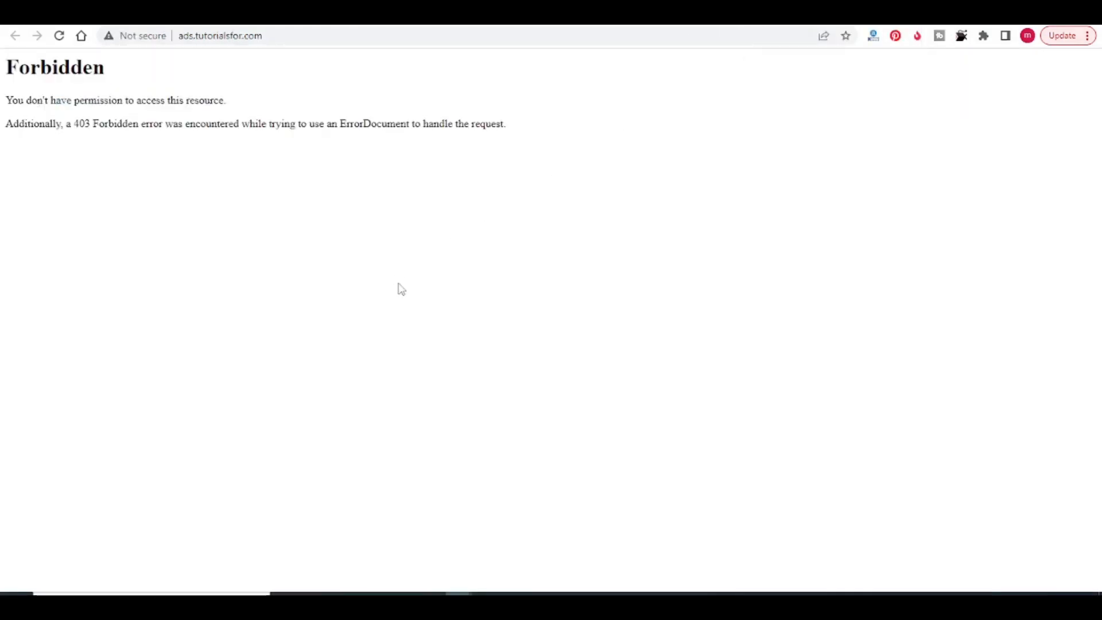
pyautogui.click(59, 36)
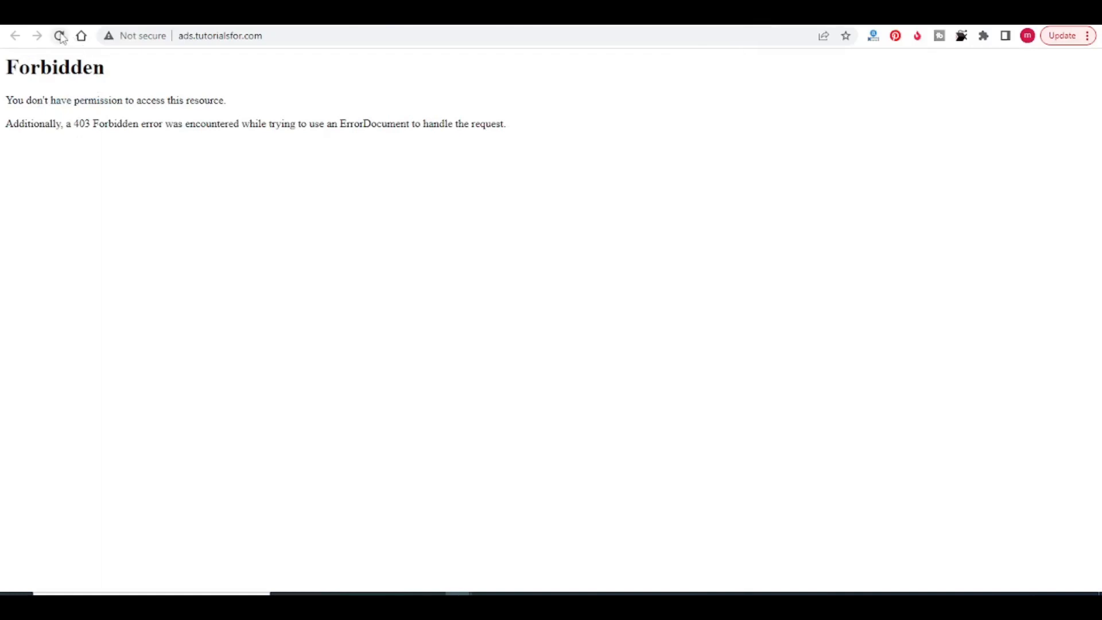
pyautogui.click(60, 35)
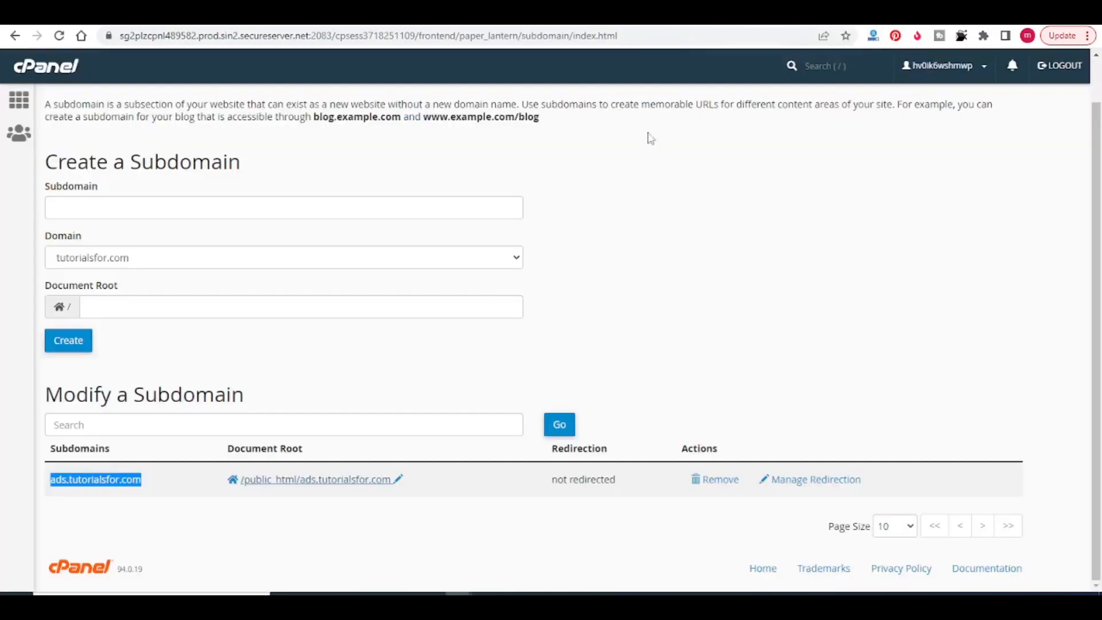
pyautogui.moveTo(641, 215)
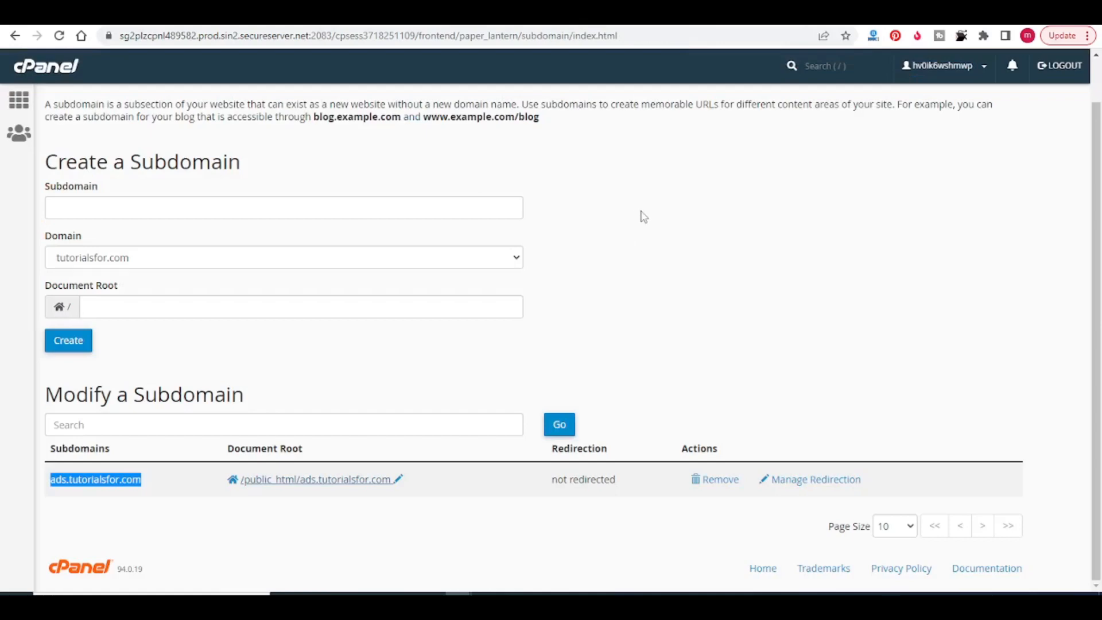
pyautogui.moveTo(625, 238)
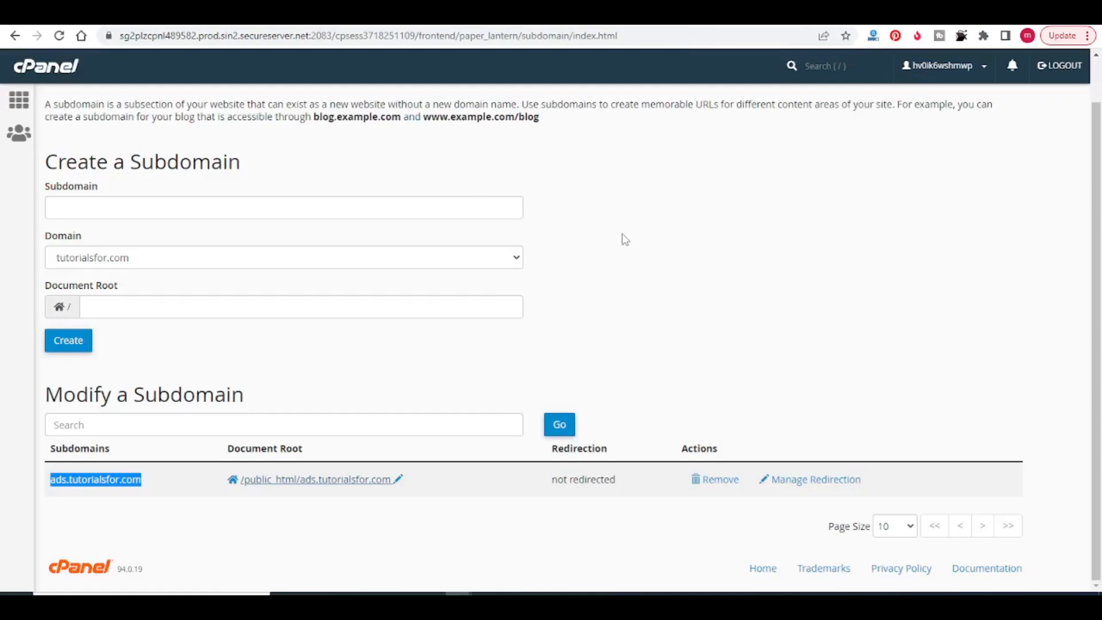
pyautogui.moveTo(90, 497)
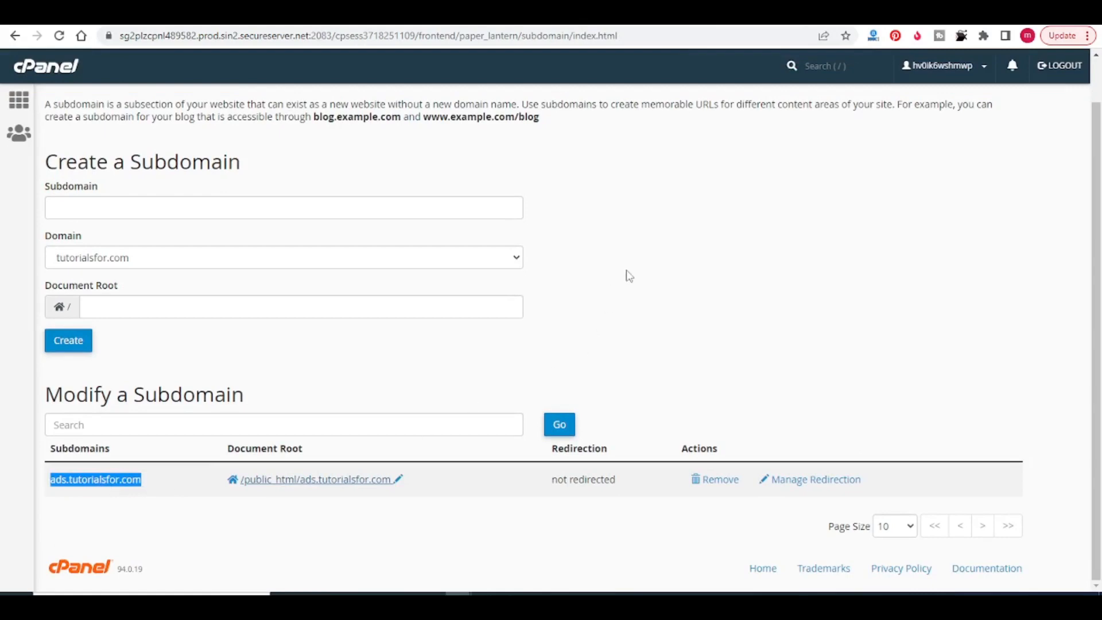
pyautogui.moveTo(665, 265)
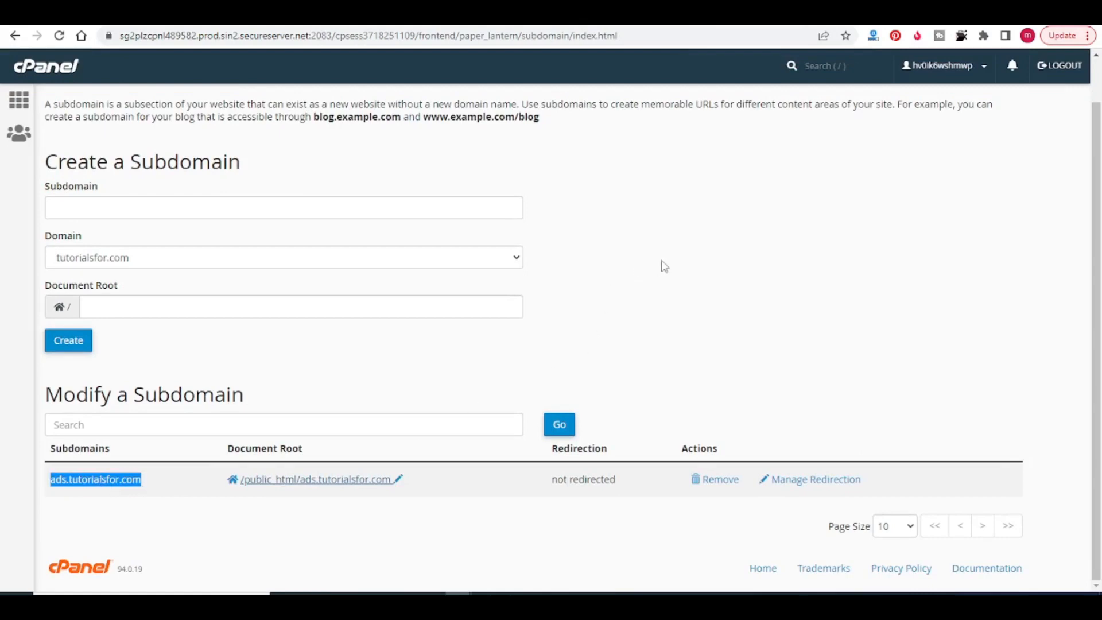